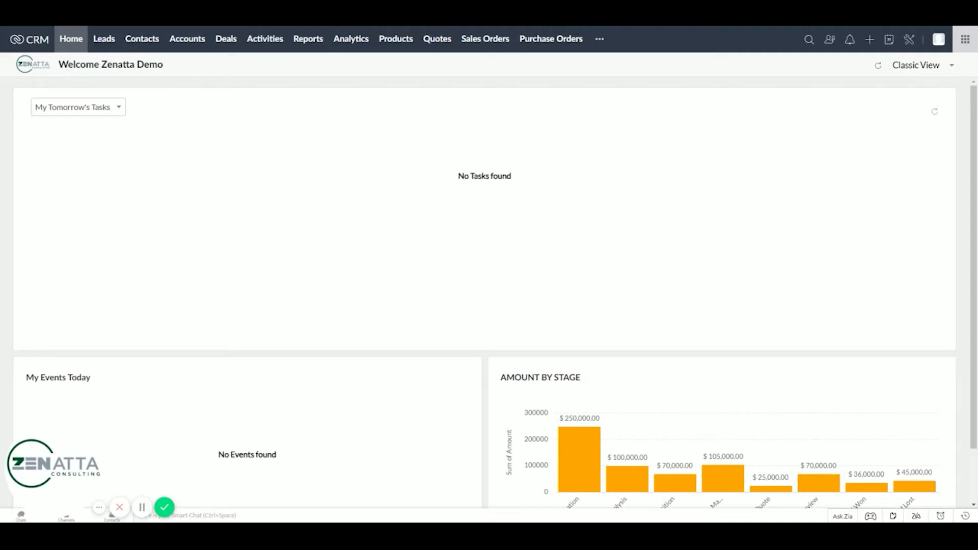
mouse_move(884, 149)
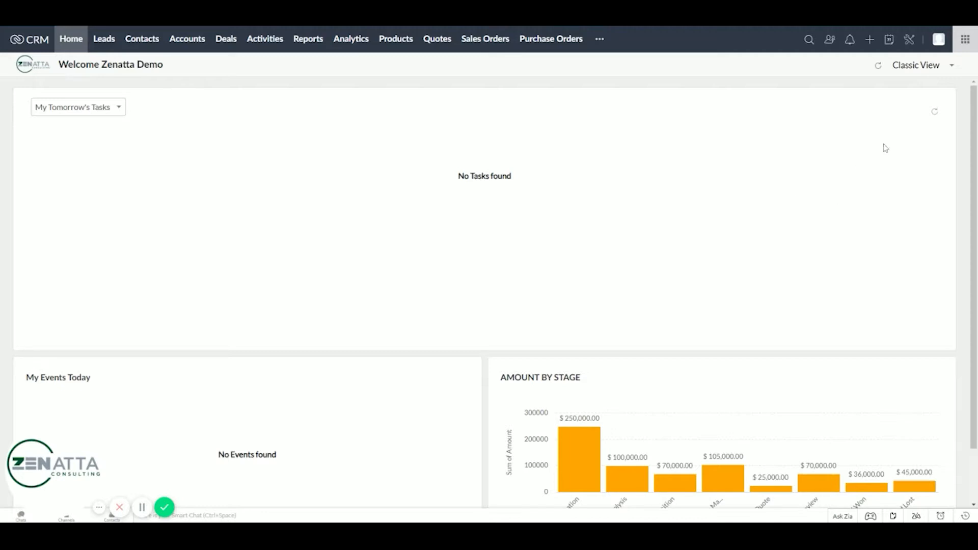
mouse_move(750, 335)
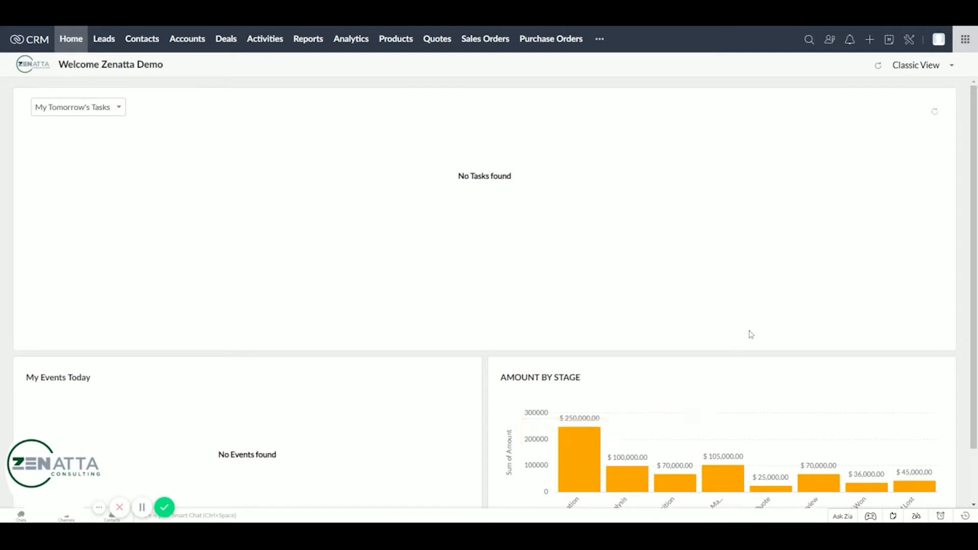
mouse_move(755, 317)
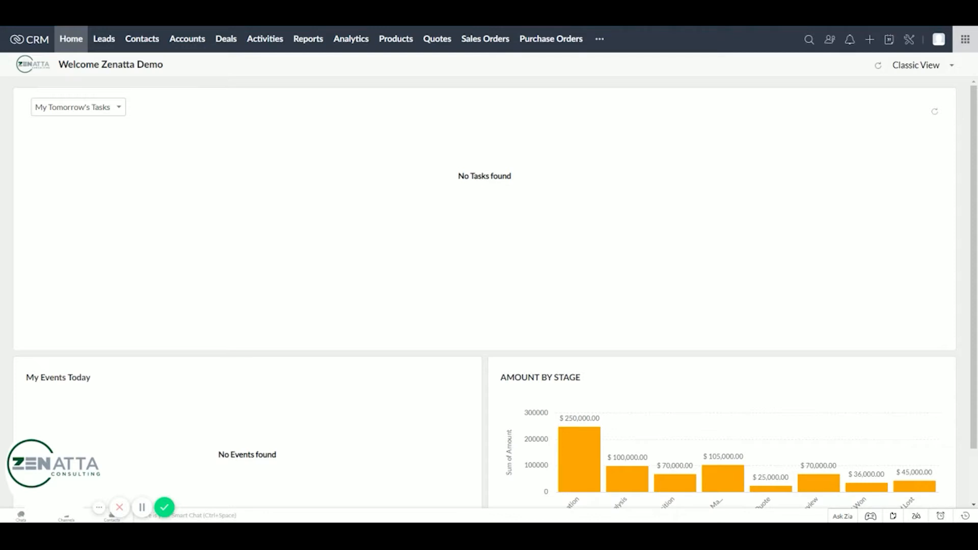
mouse_move(755, 306)
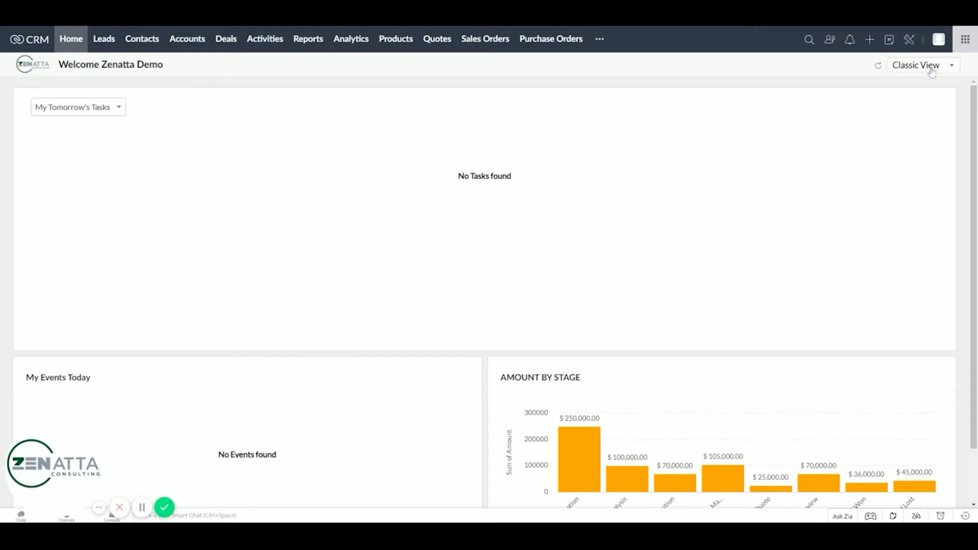
Step: Reach the Customize Home page section via the home view list and Setup
click(951, 65)
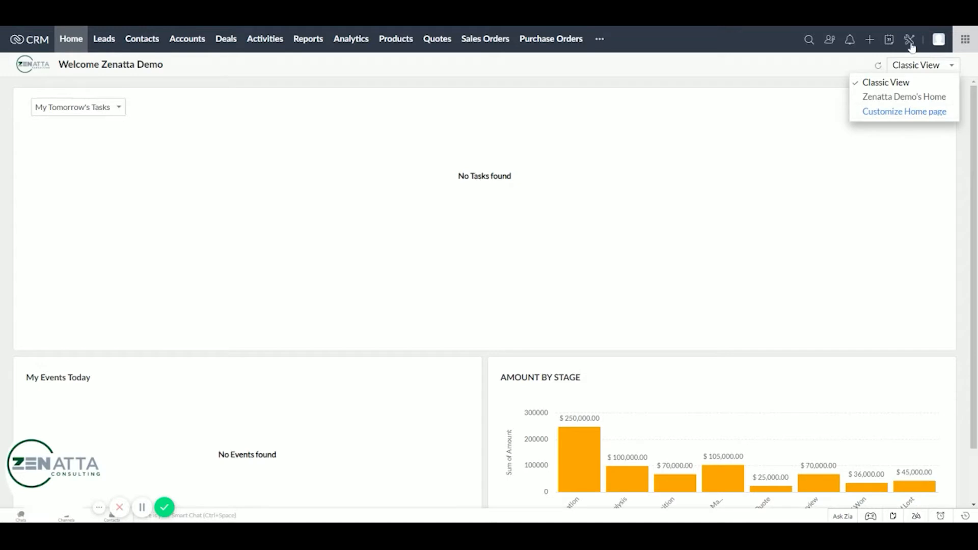
click(901, 39)
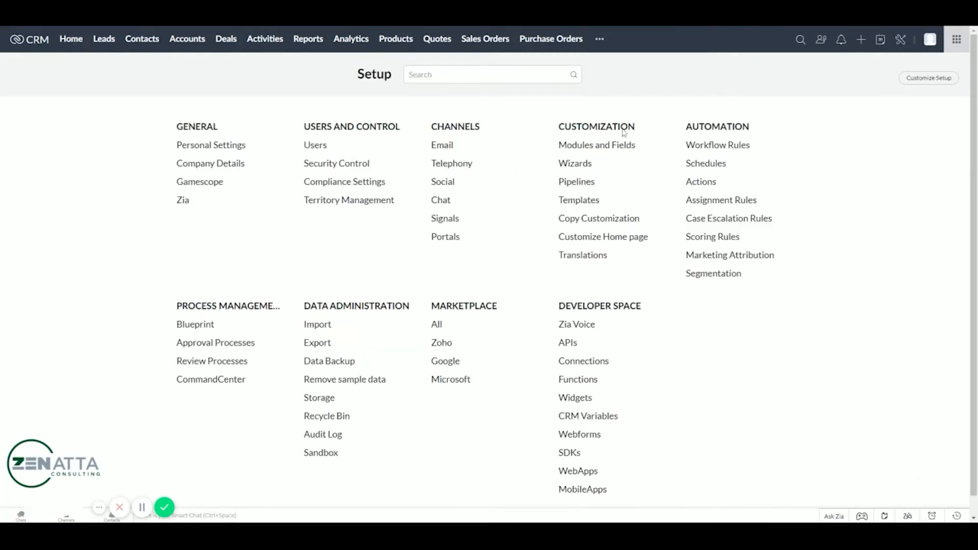
mouse_move(603, 236)
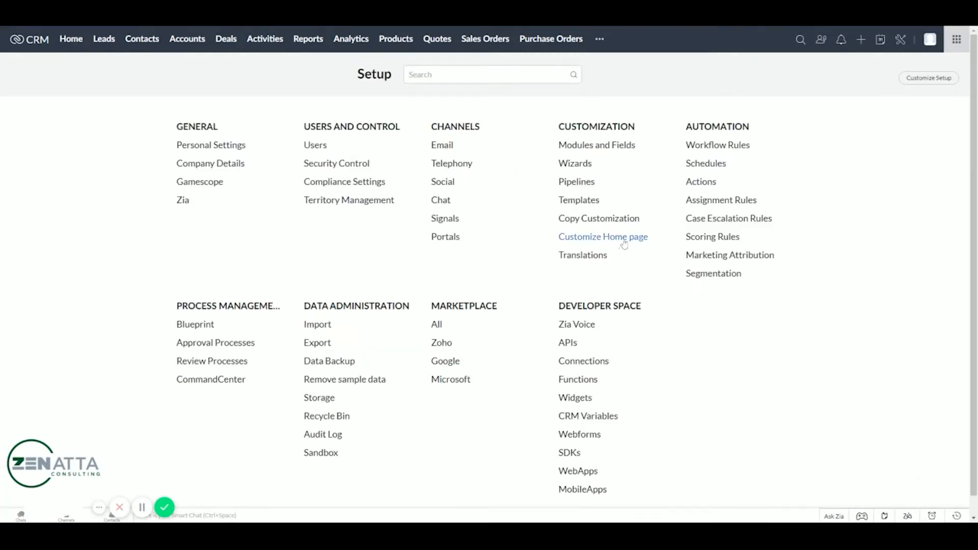
click(603, 236)
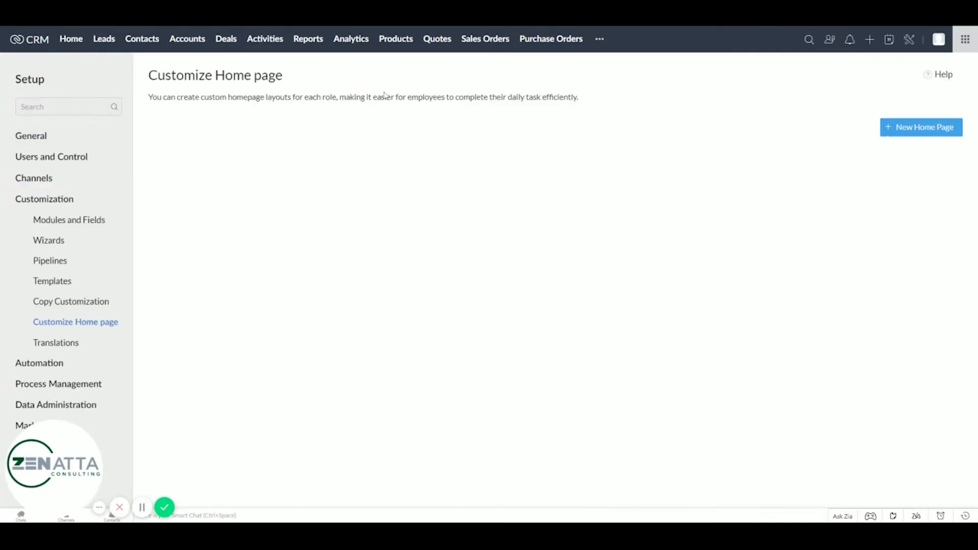
mouse_move(618, 243)
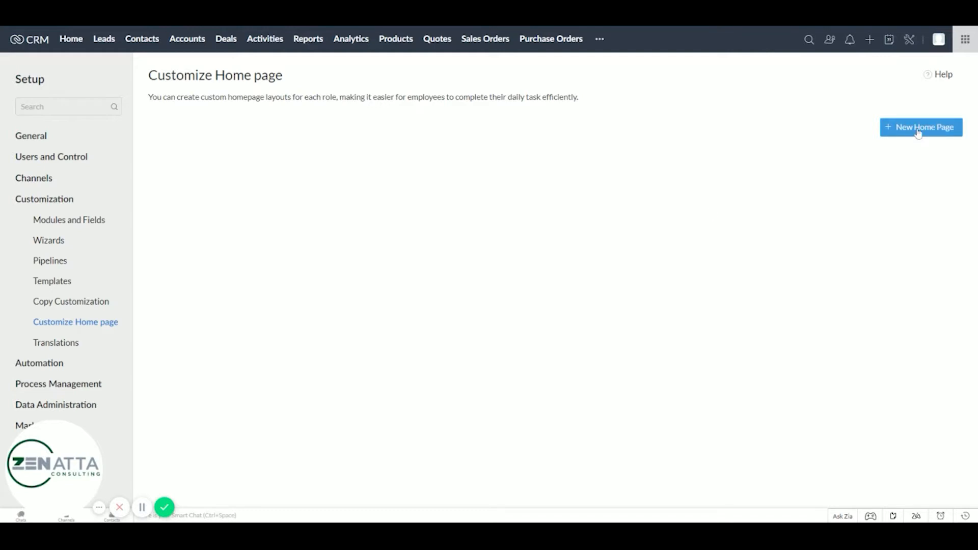
Step: Begin a new home page layout and choose the Org Overview dashboard as its source
click(920, 126)
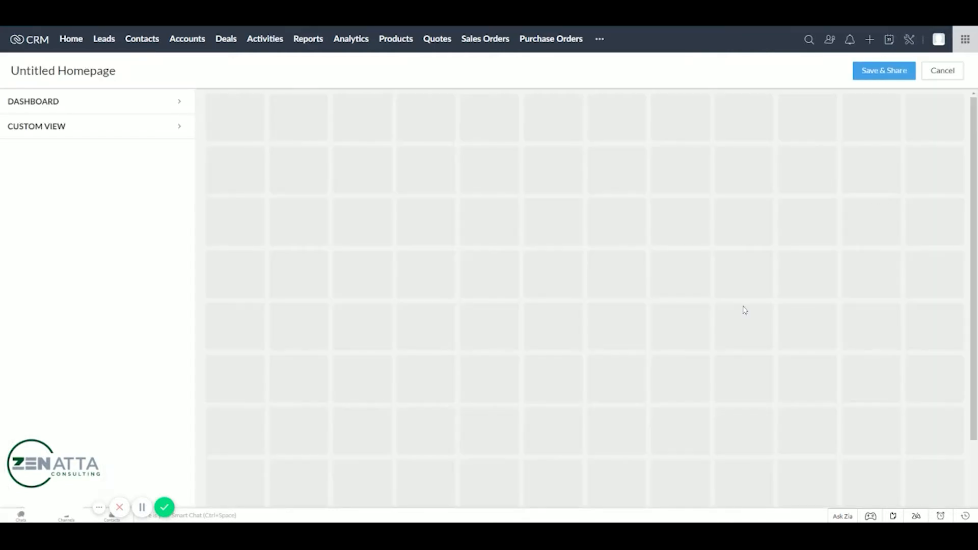
mouse_move(280, 330)
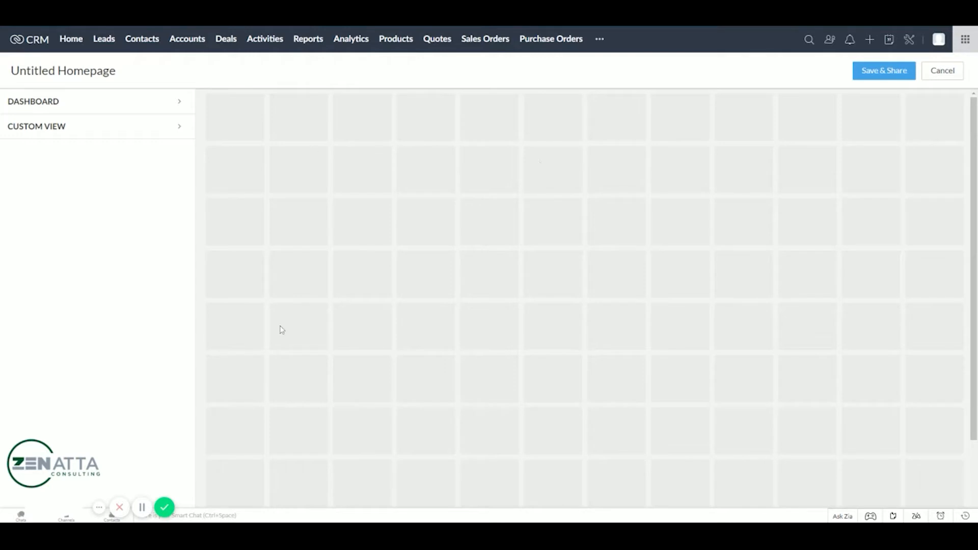
mouse_move(422, 128)
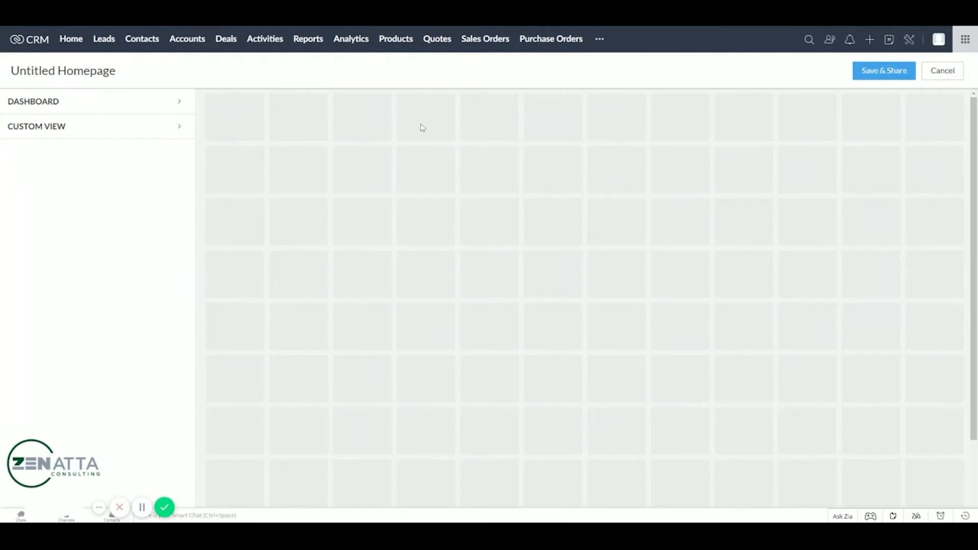
click(33, 101)
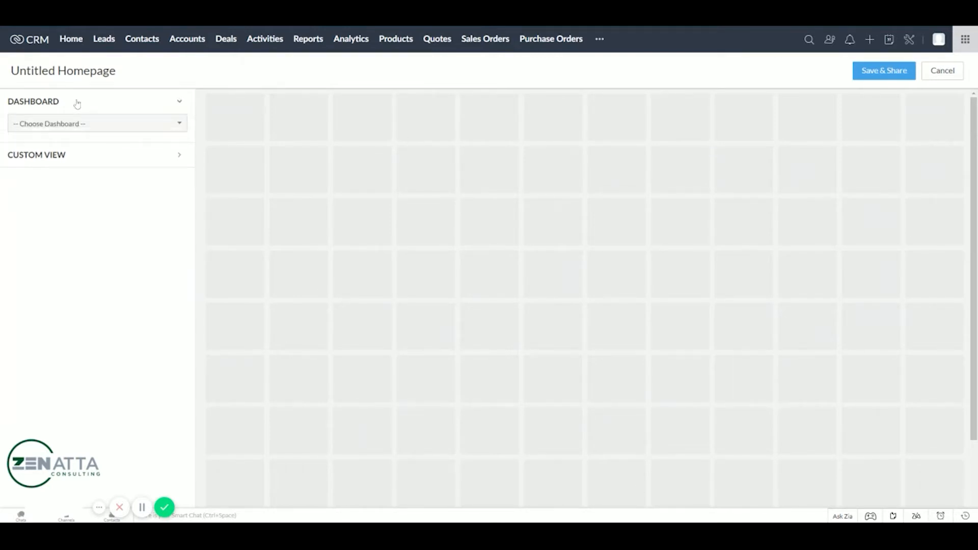
click(97, 123)
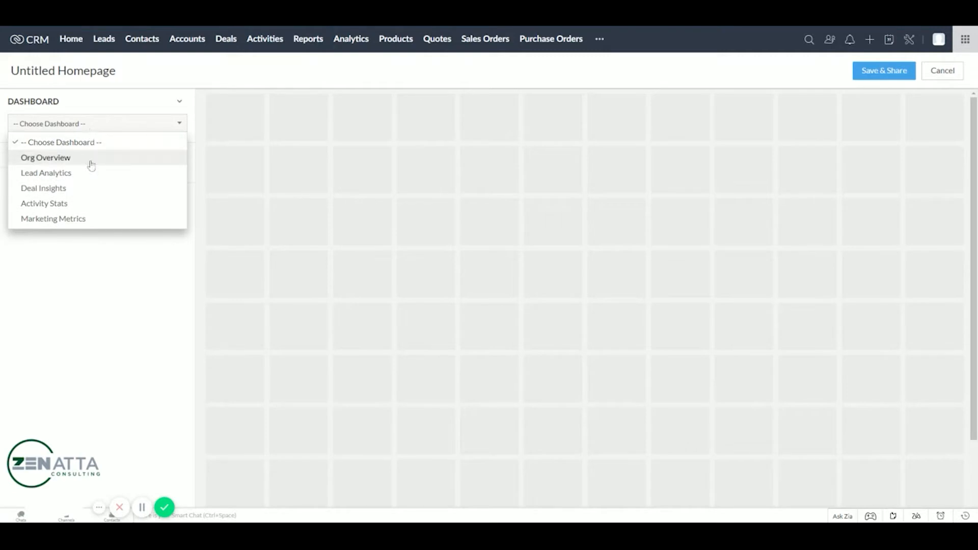
click(45, 158)
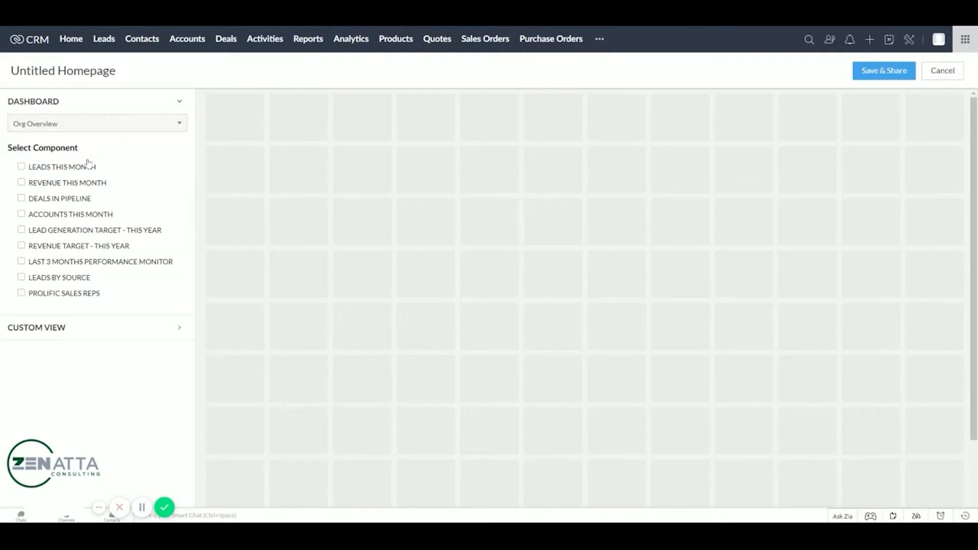
click(97, 122)
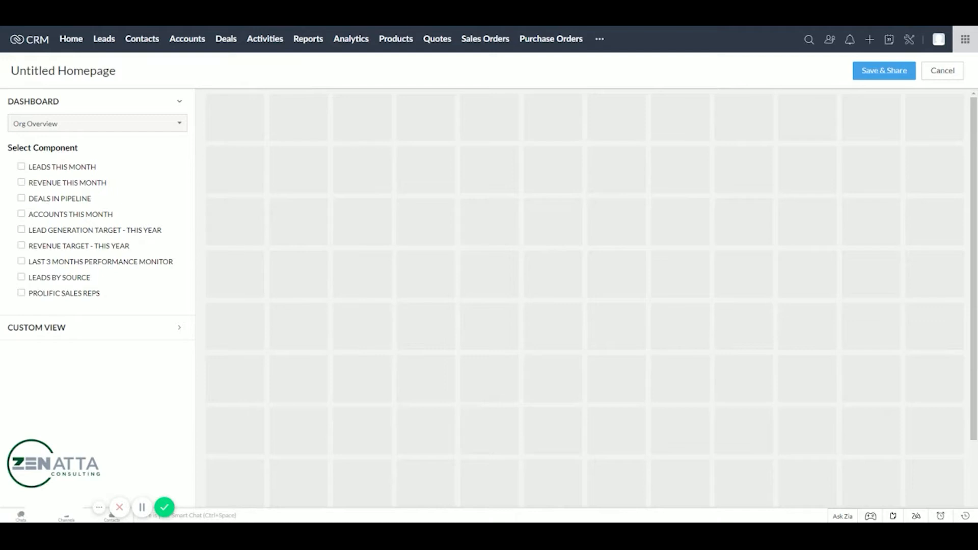
mouse_move(97, 344)
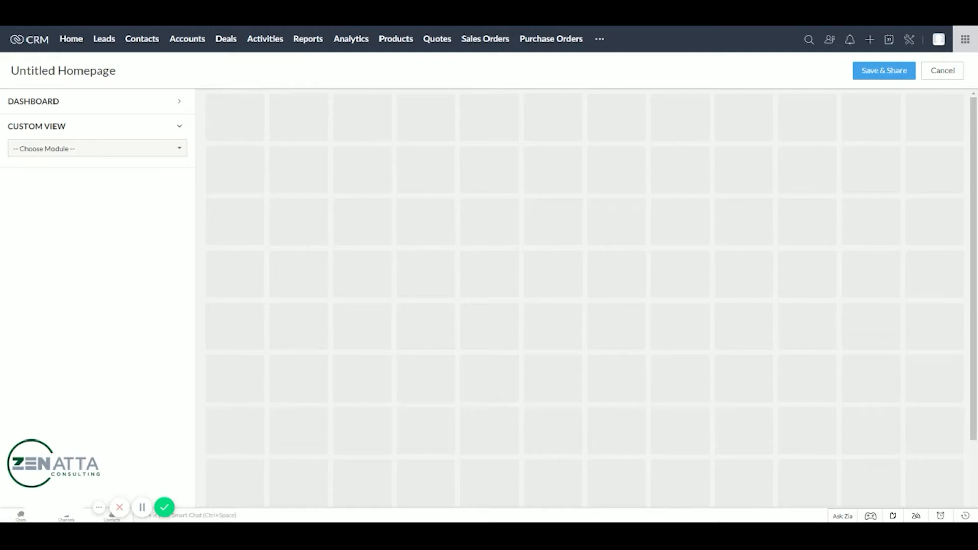
Step: Add the My Leads view from the Leads module as a widget
click(96, 148)
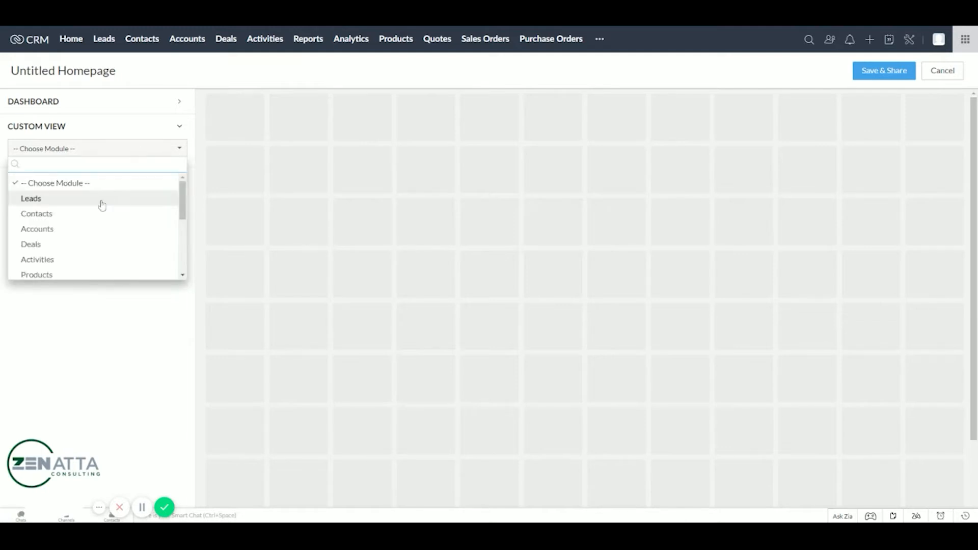
click(31, 198)
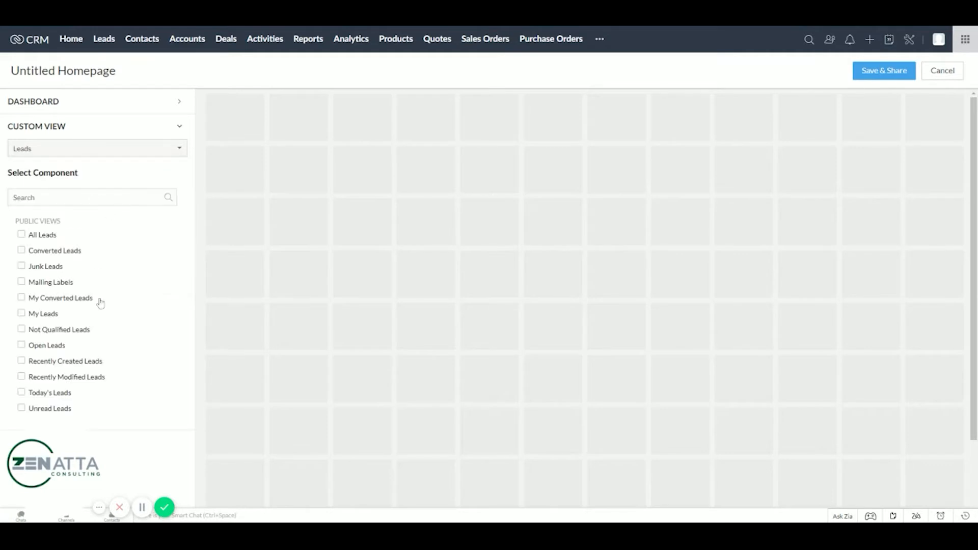
mouse_move(23, 318)
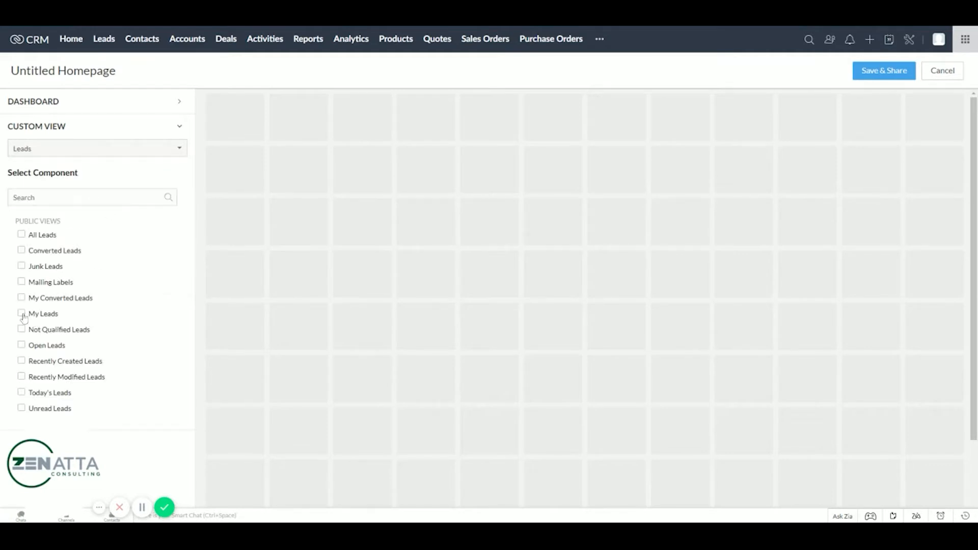
click(22, 313)
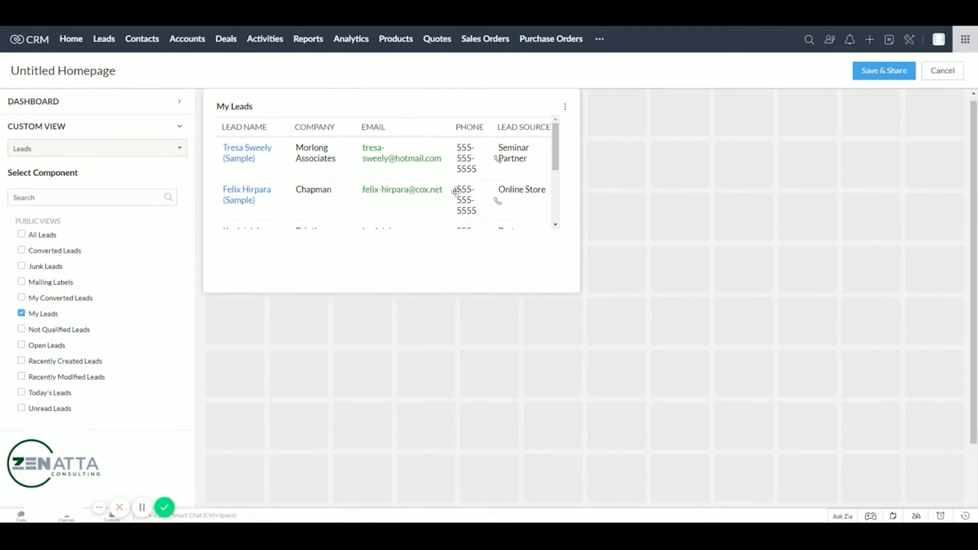
mouse_move(244, 337)
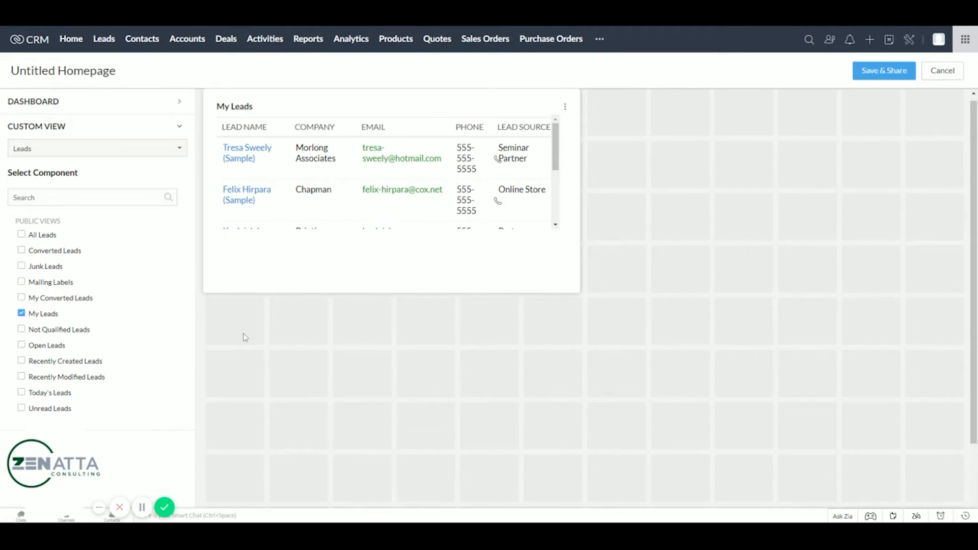
mouse_move(87, 163)
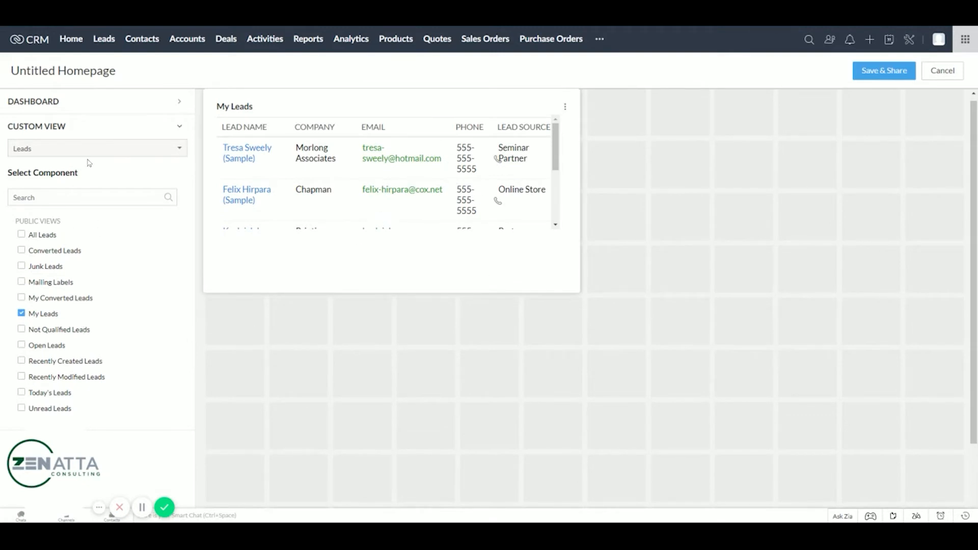
Step: From the Activities module, add the My Scheduled Calls and My Overdue Calls widgets
click(94, 148)
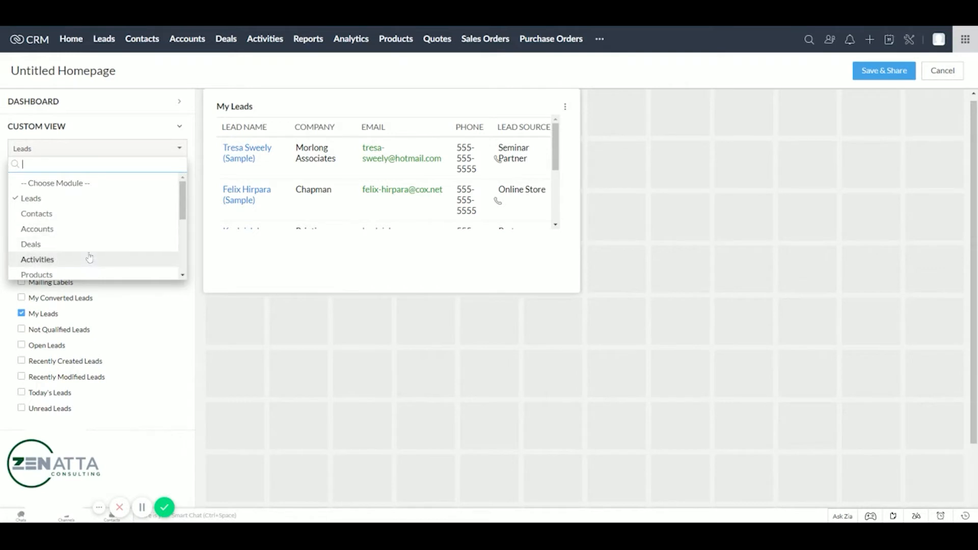
click(36, 259)
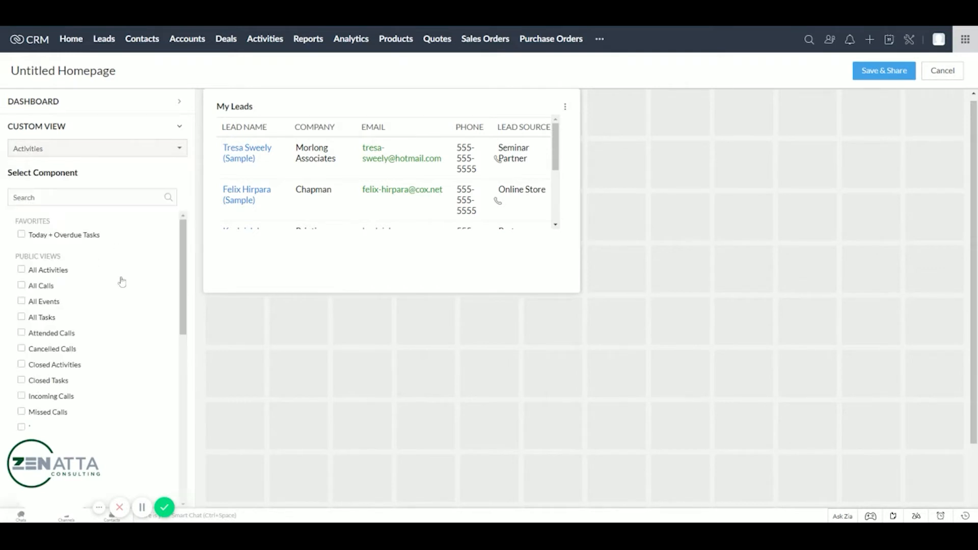
scroll(down, 3)
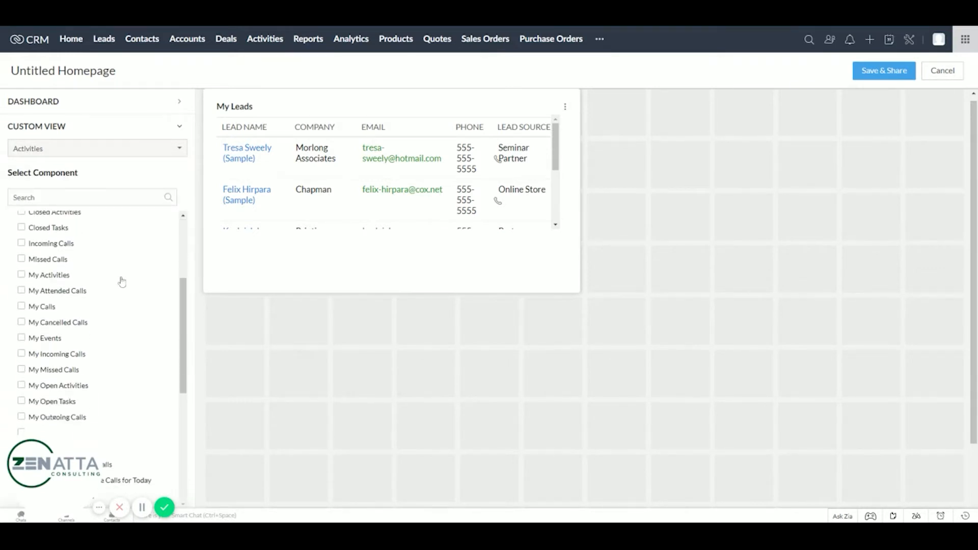
click(21, 306)
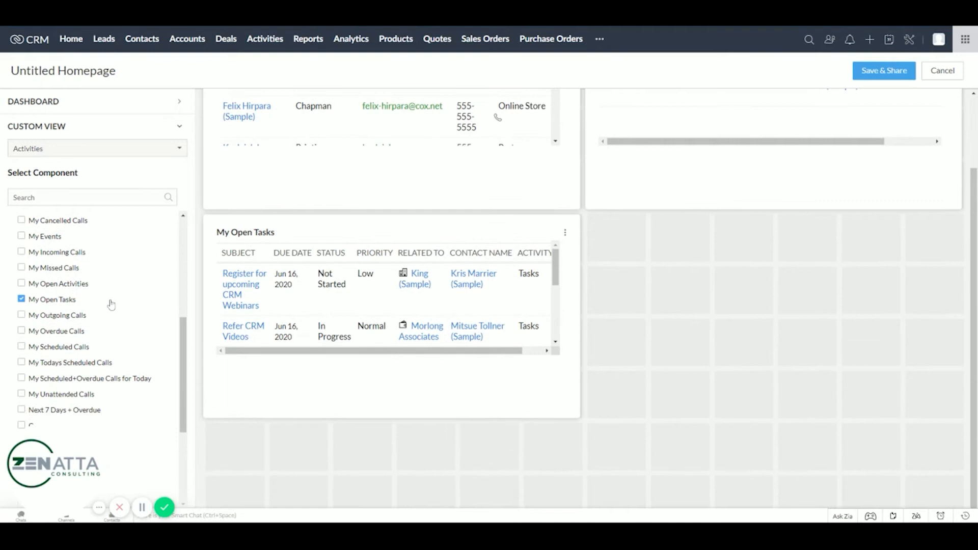
scroll(down, 3)
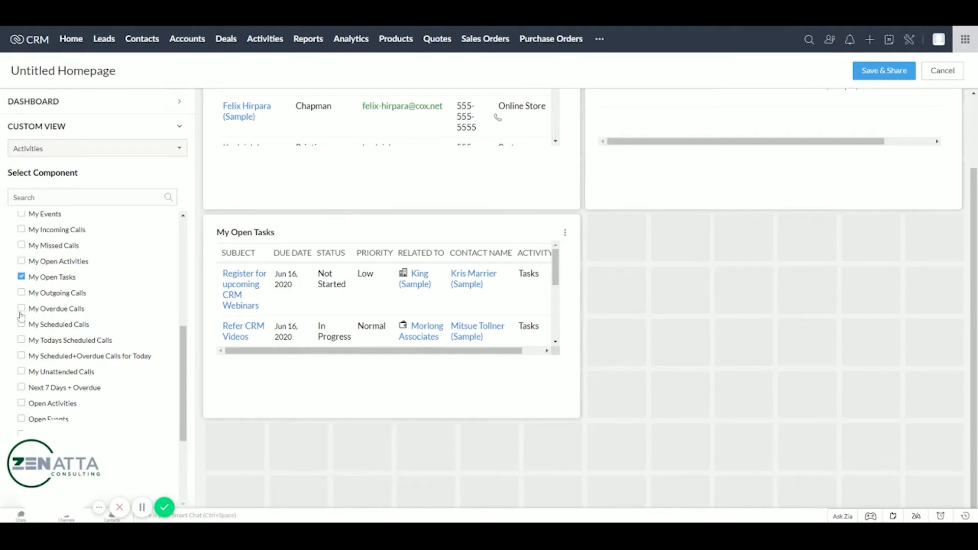
click(22, 309)
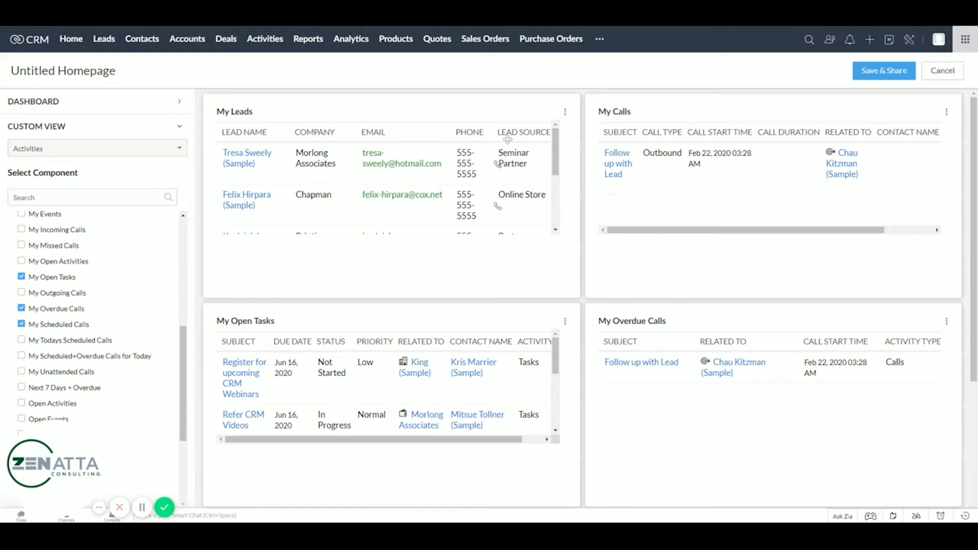
mouse_move(500, 261)
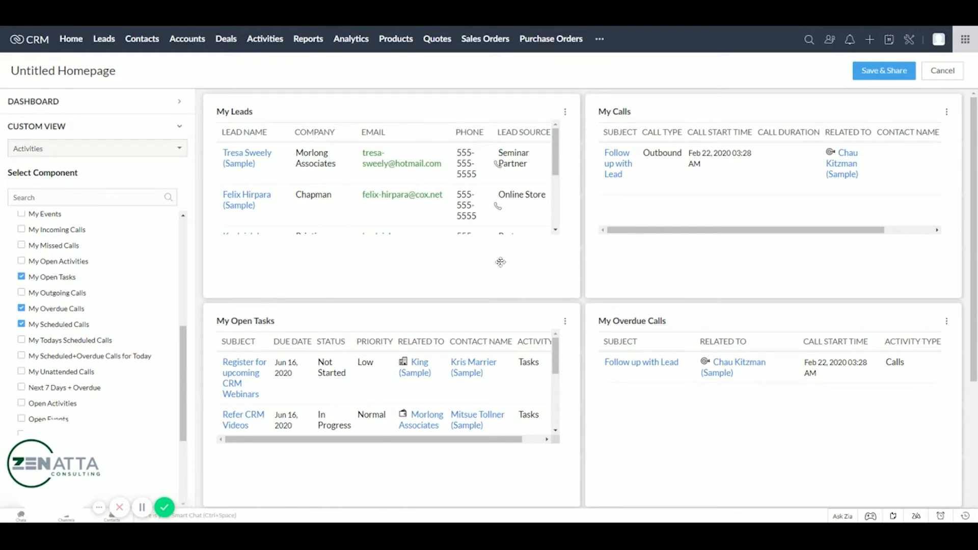
mouse_move(630, 210)
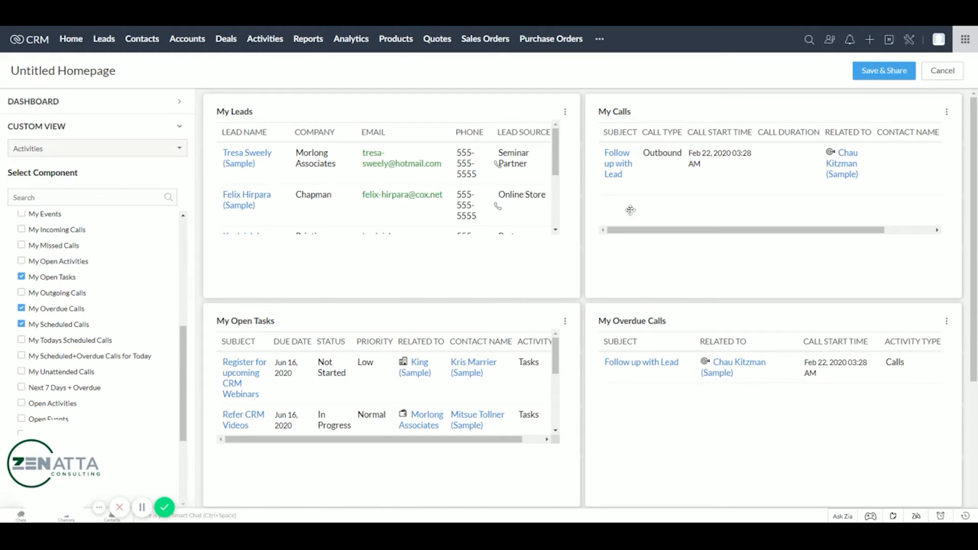
mouse_move(355, 379)
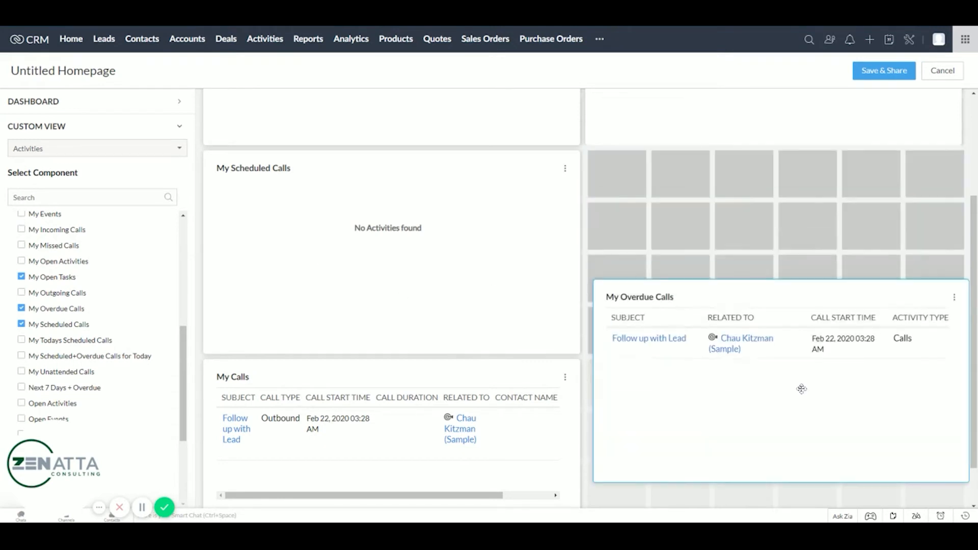
Step: Move the My Overdue Calls widget into the slot beside My Scheduled Calls
drag(801, 388, 797, 255)
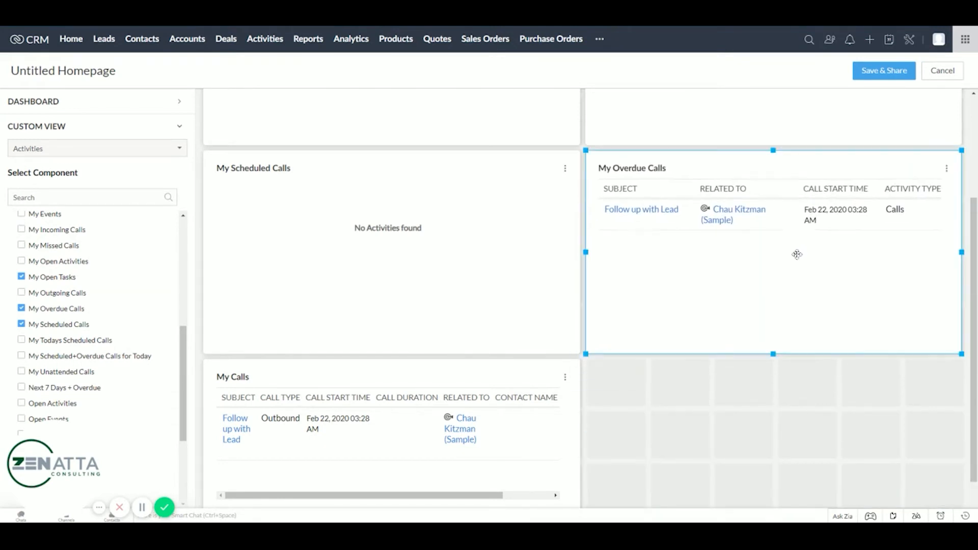
mouse_move(617, 314)
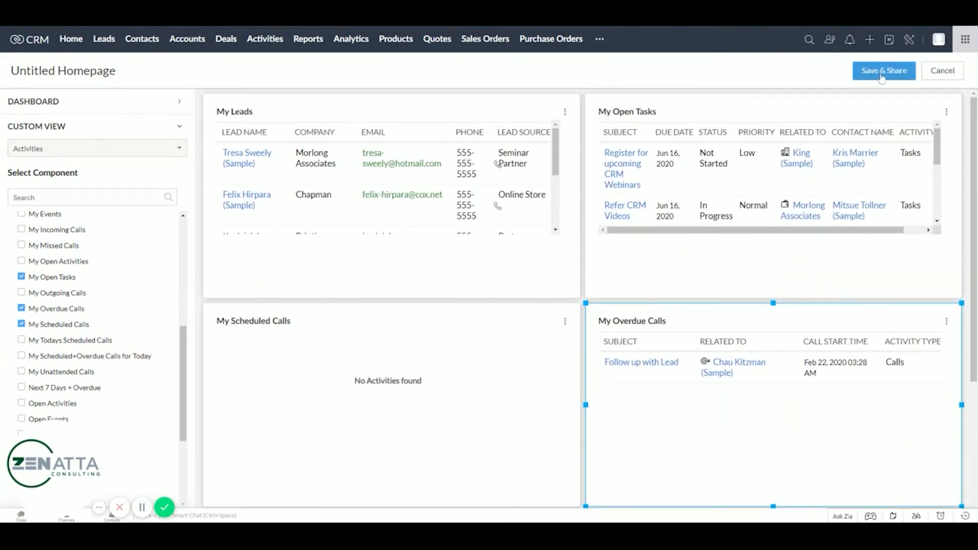
Step: Name the layout 'Sales Homepage', attempt sharing with the CEO role, and save it
click(883, 70)
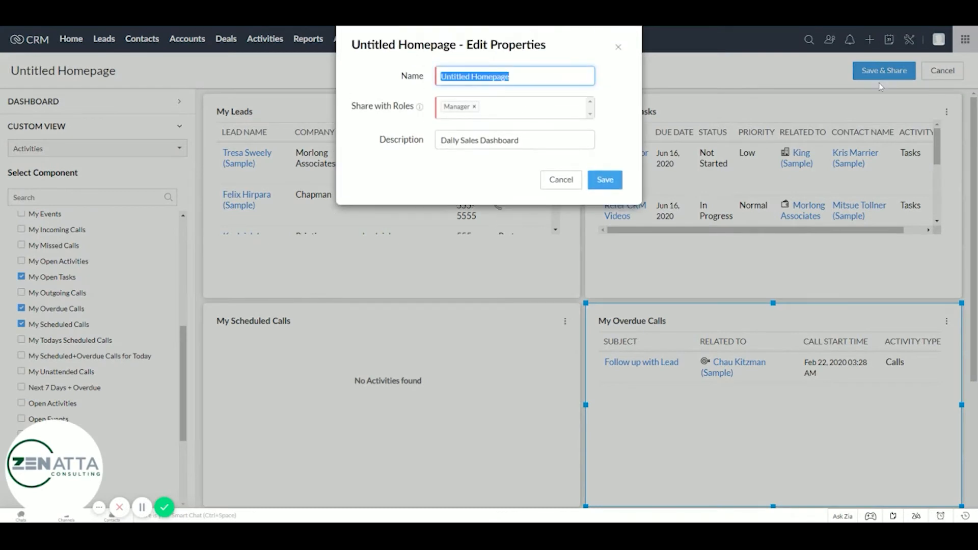
text(S)
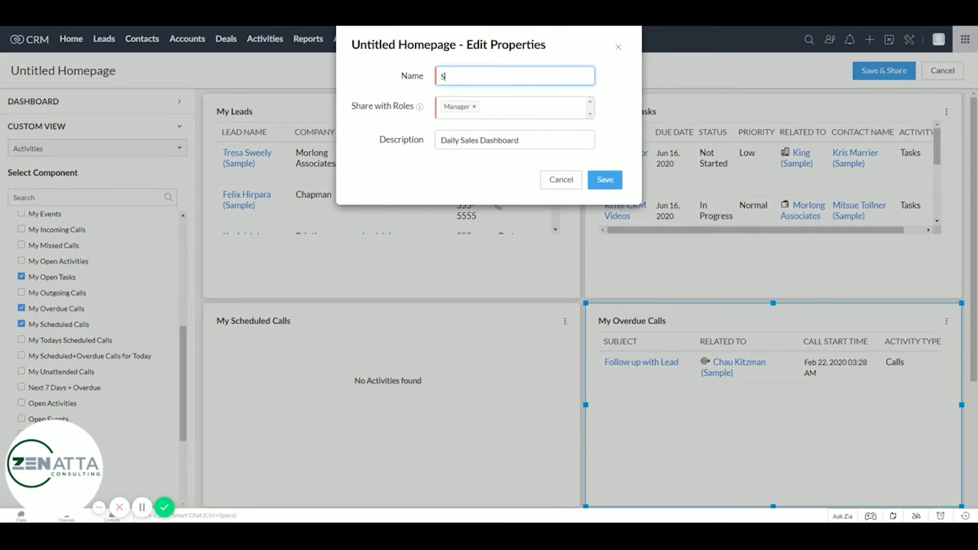
text(ales)
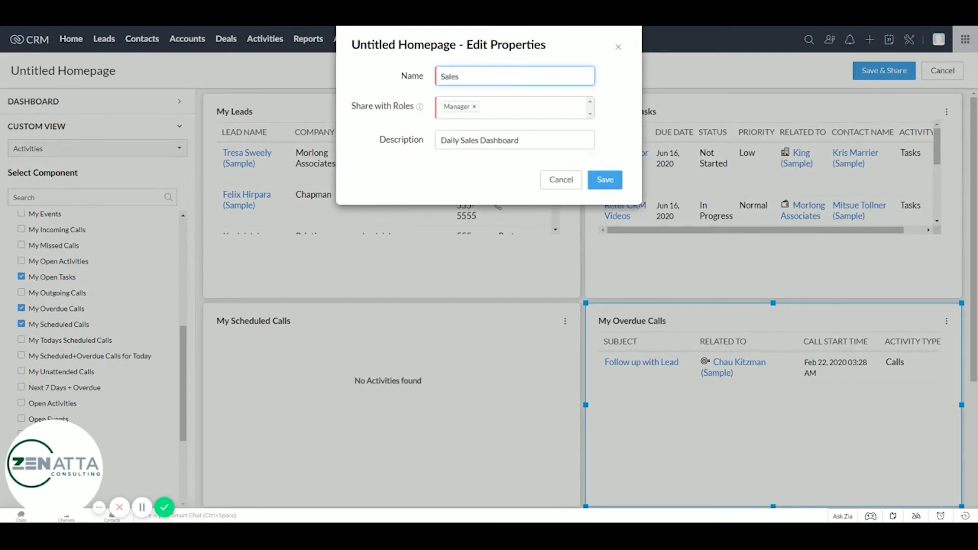
text(Homepage)
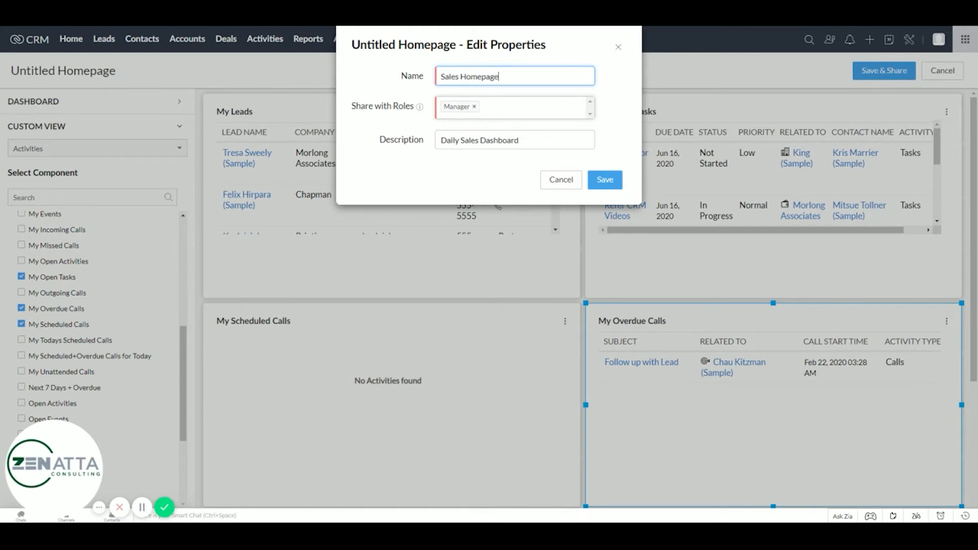
click(511, 107)
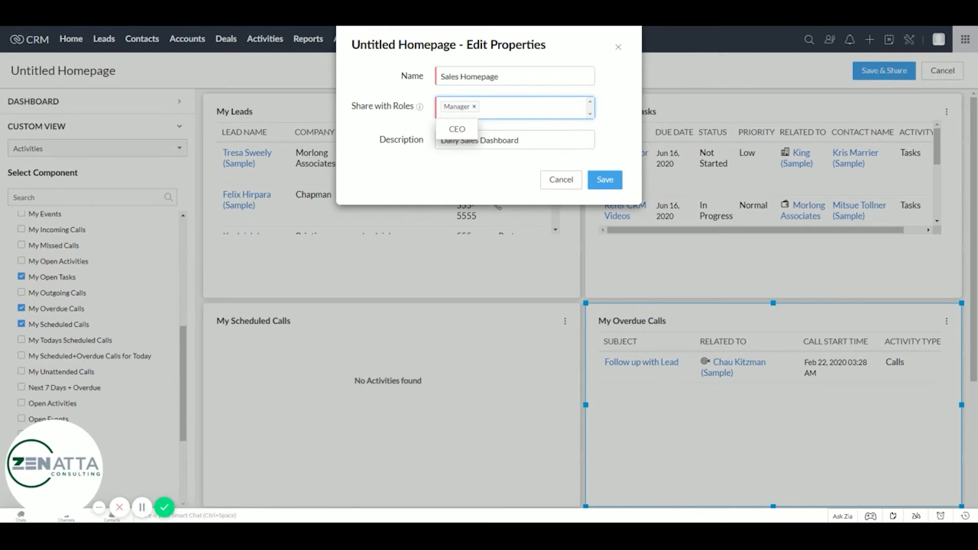
click(492, 106)
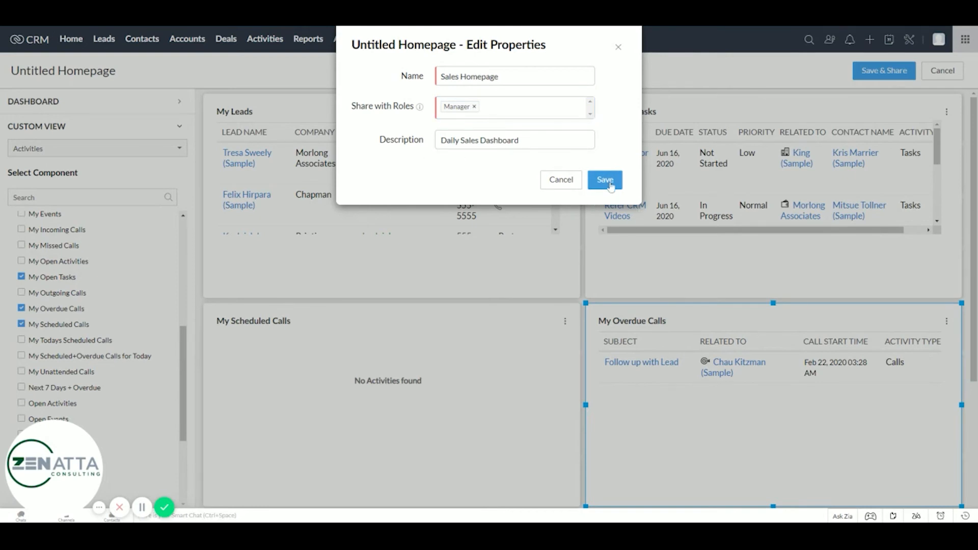
click(603, 179)
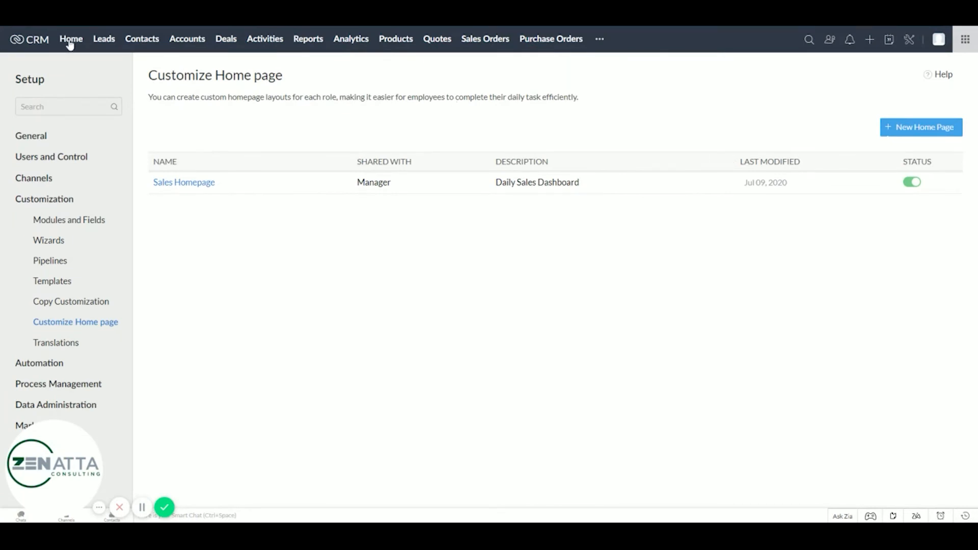
click(71, 39)
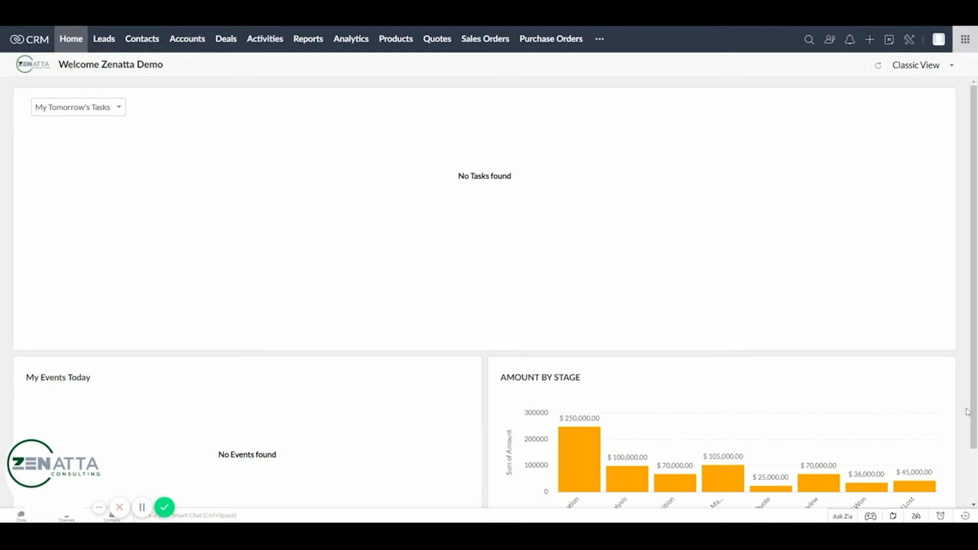
click(950, 64)
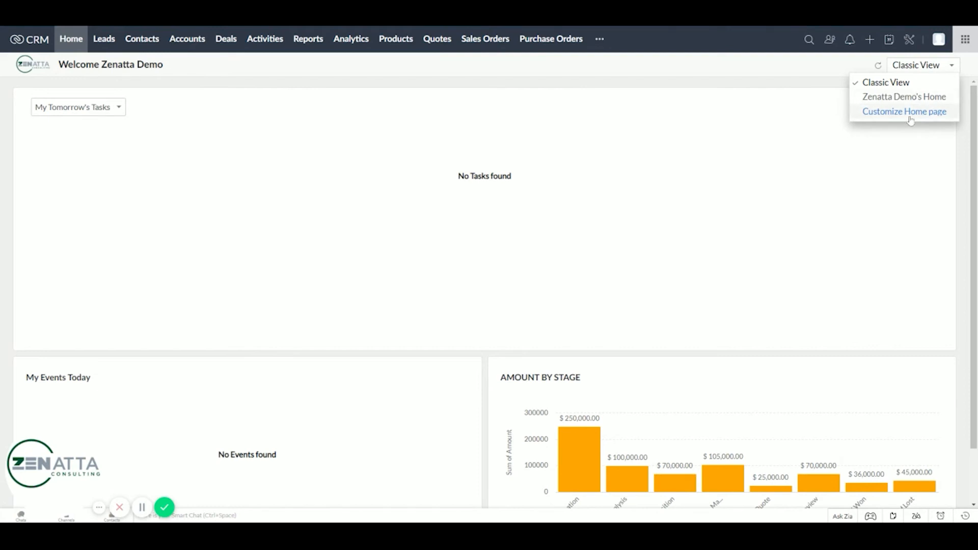
mouse_move(912, 116)
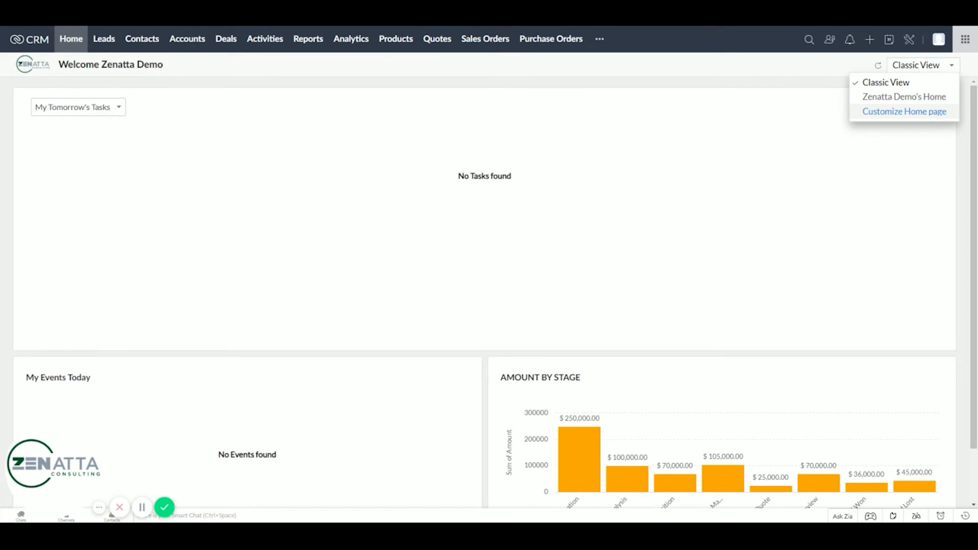
mouse_move(905, 112)
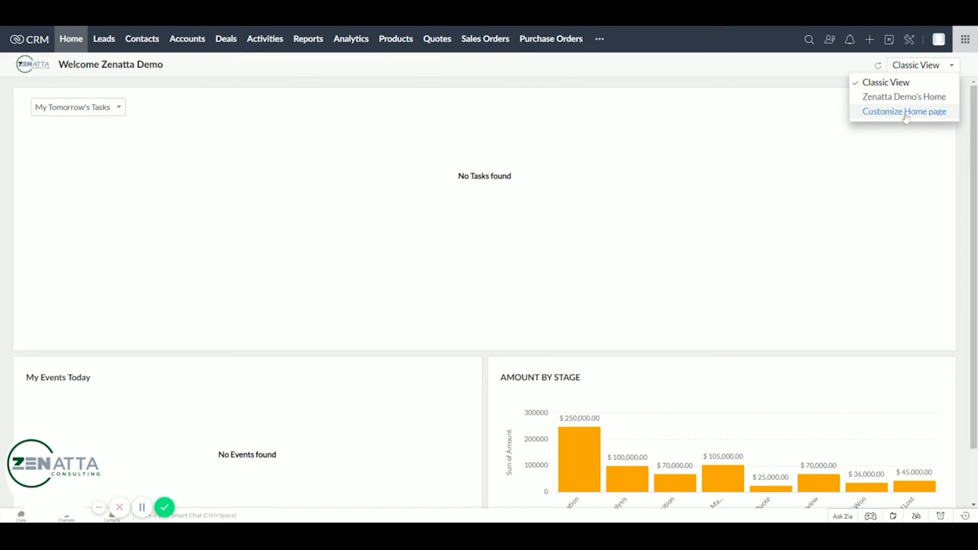
click(905, 111)
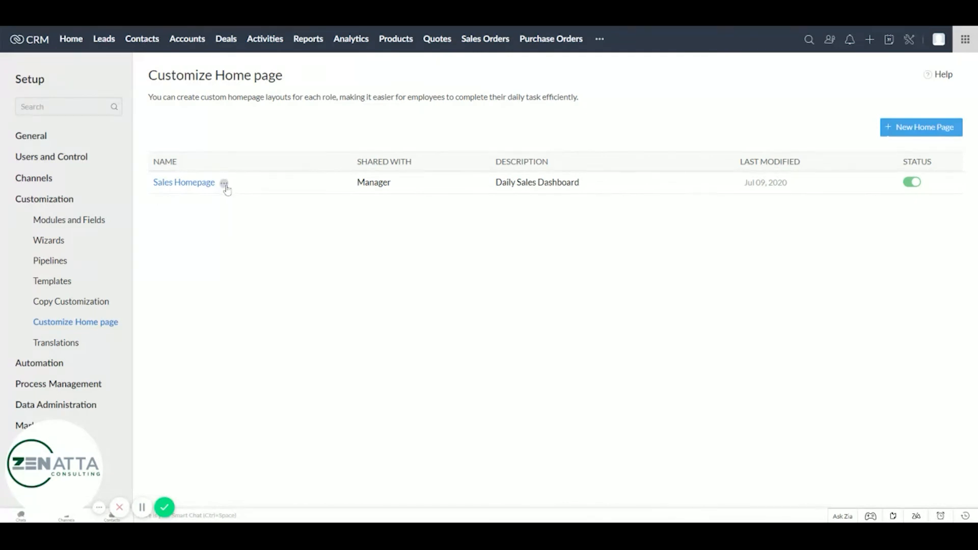
Step: Edit Sales Homepage's properties so it is shared with both CEO and Manager
click(224, 183)
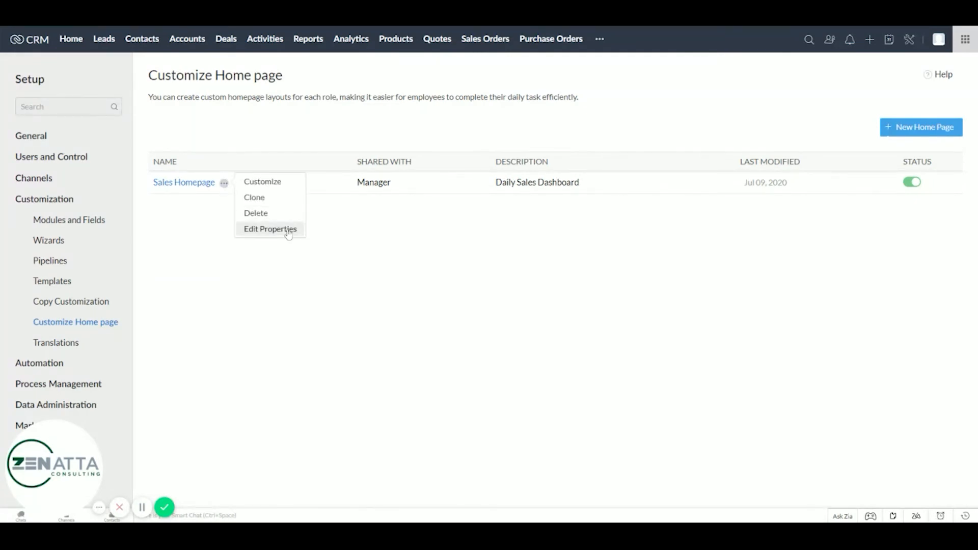
click(270, 229)
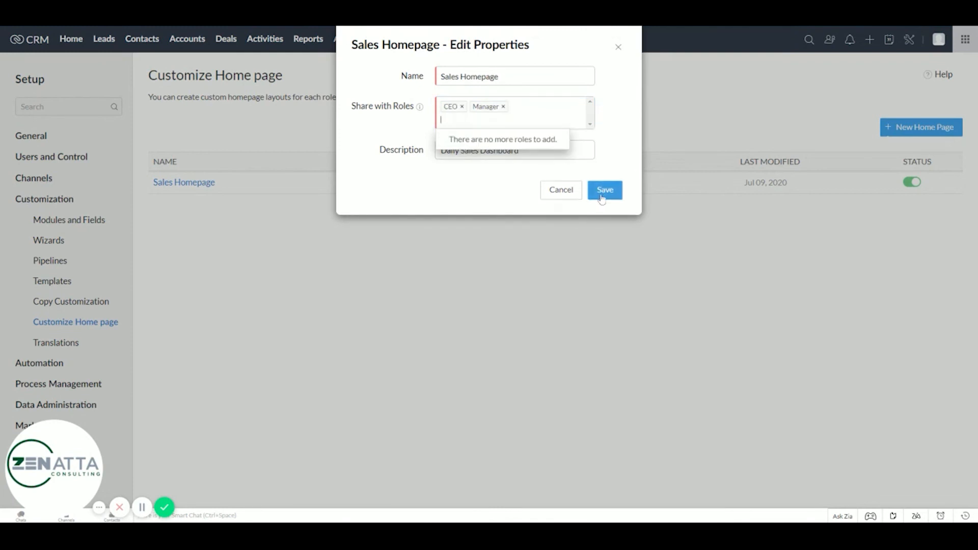
click(603, 190)
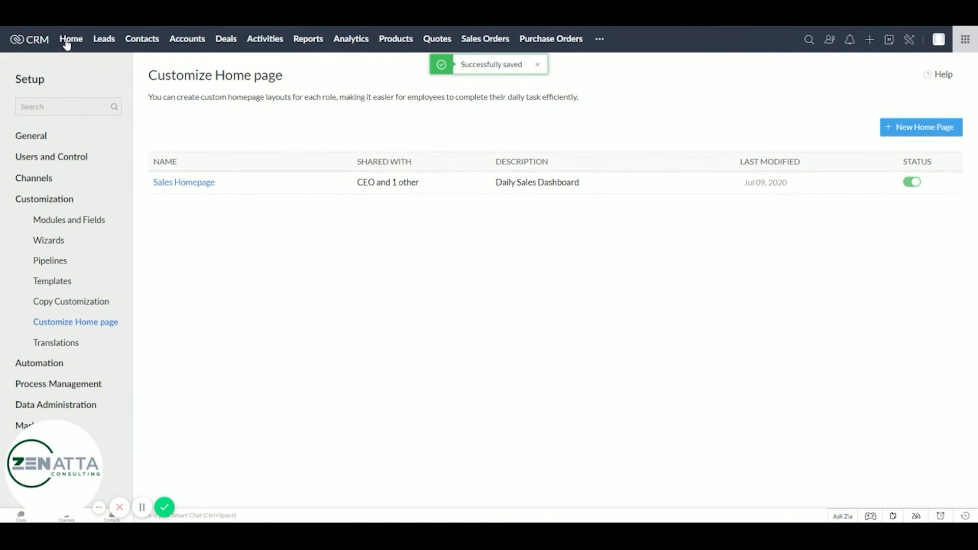
Step: Return to the Home page and review the Sales Homepage widgets
click(71, 39)
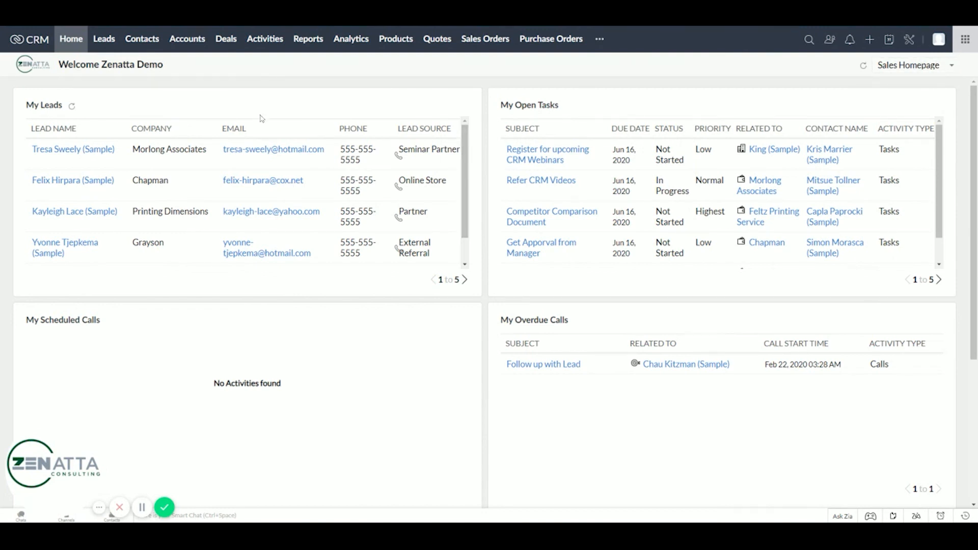
scroll(down, 3)
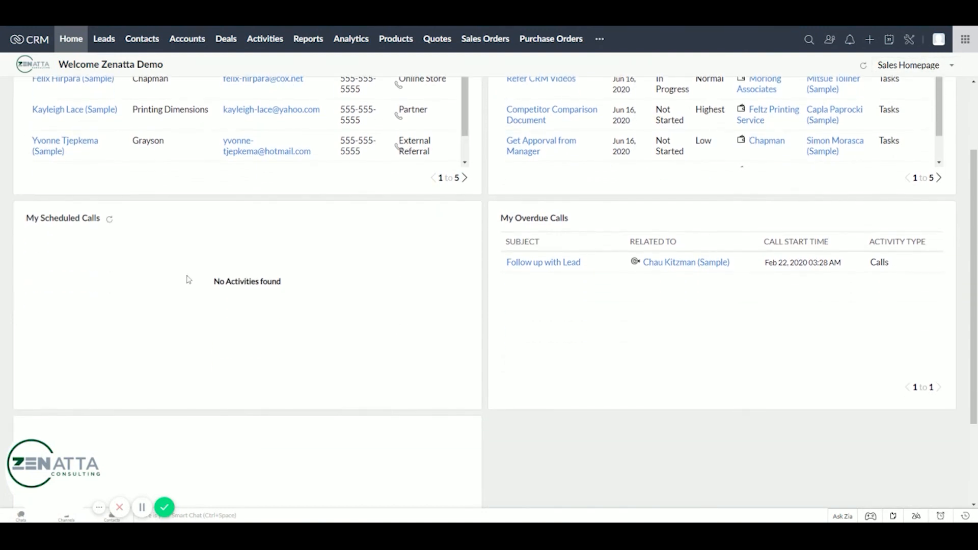
scroll(down, 3)
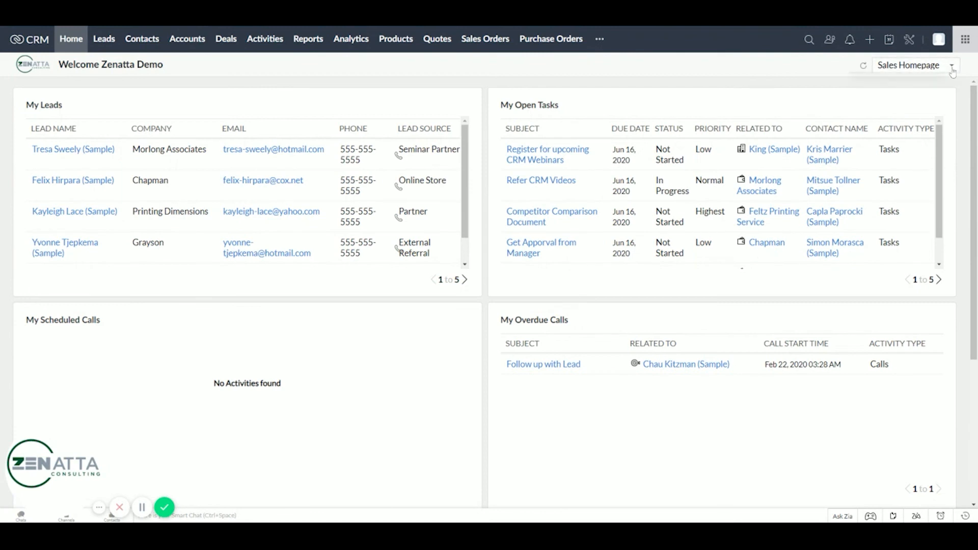
click(953, 64)
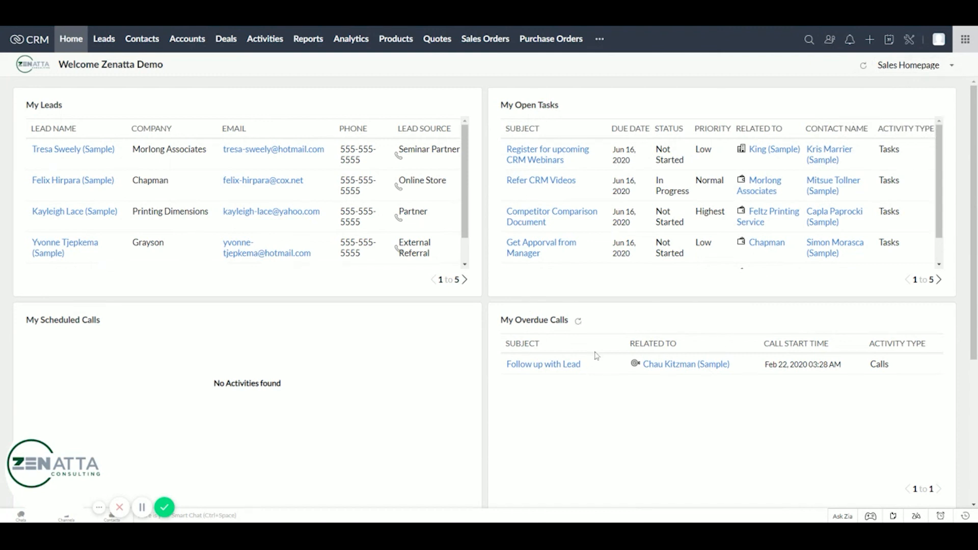
mouse_move(586, 325)
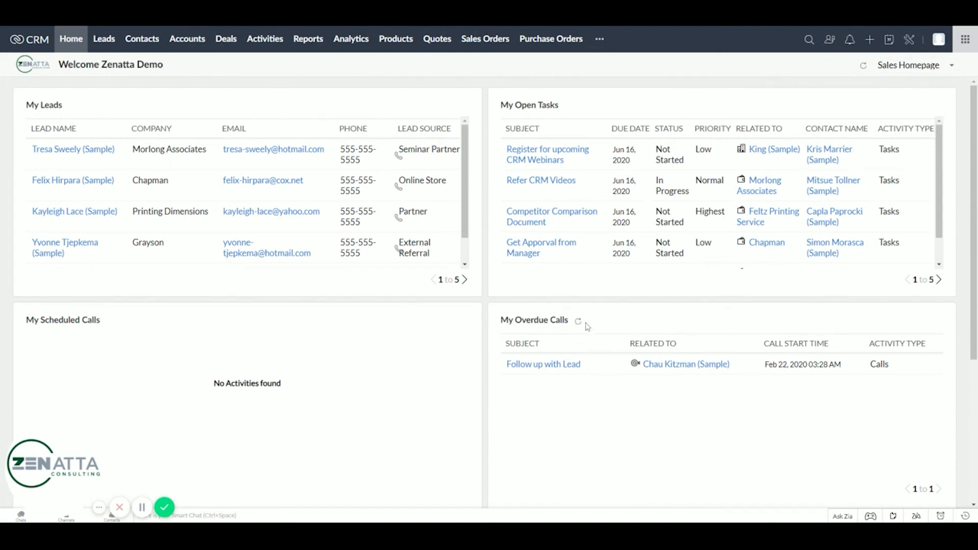